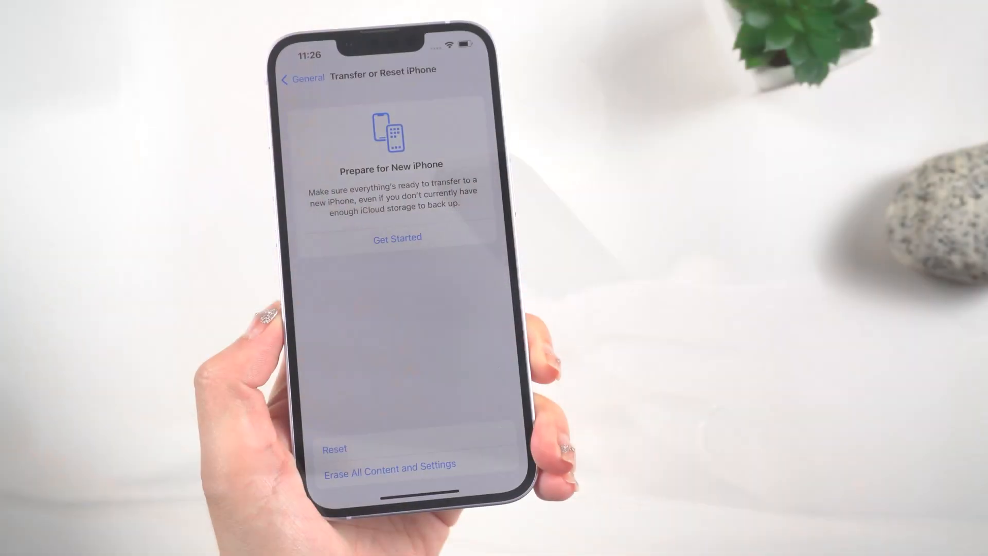
- Leave the Transfer or Reset iPhone page and go back to the home screen
{"action": "left_click", "coordinate": [335, 449]}
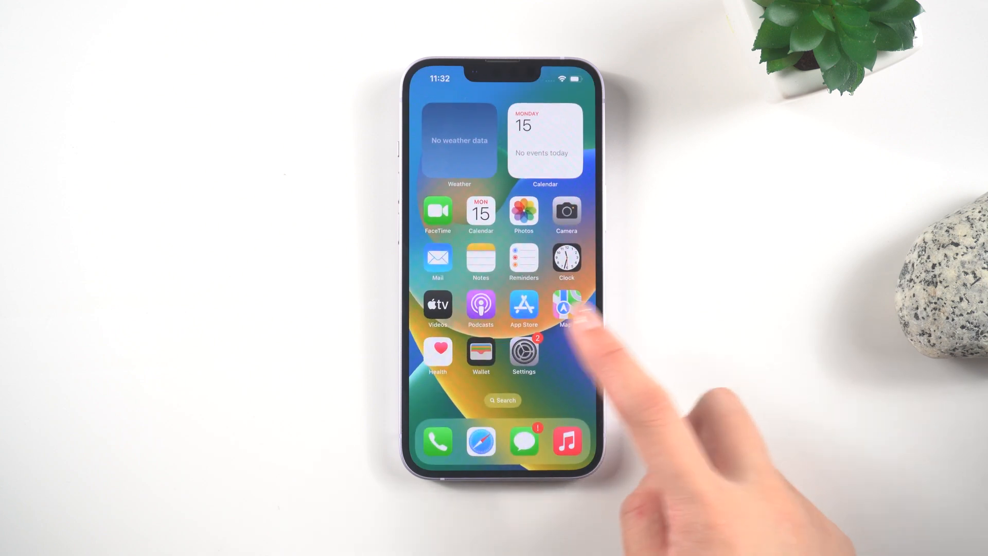
- Open Settings > General > Transfer or Reset iPhone and dismiss the Reset options list
{"action": "left_click", "coordinate": [524, 351]}
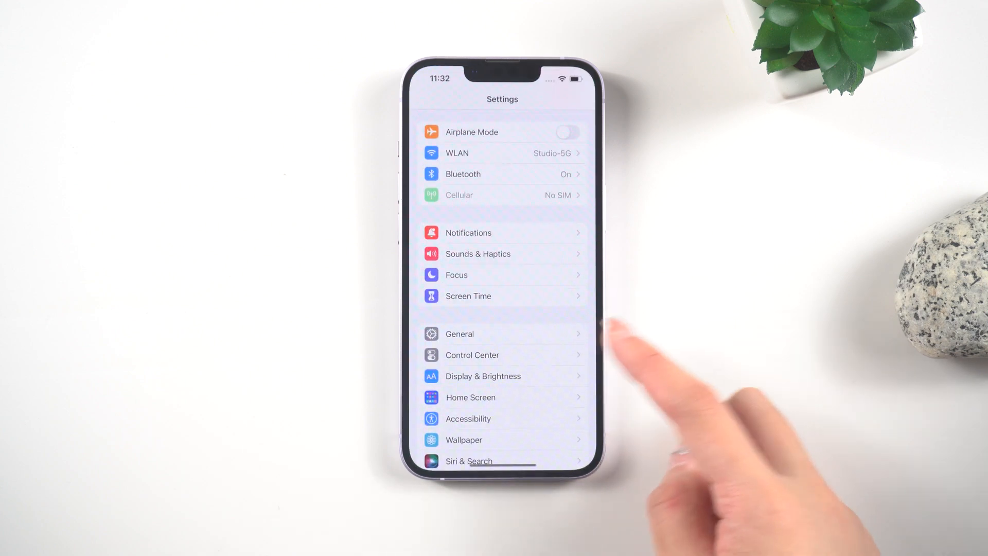
{"action": "left_click", "coordinate": [460, 334]}
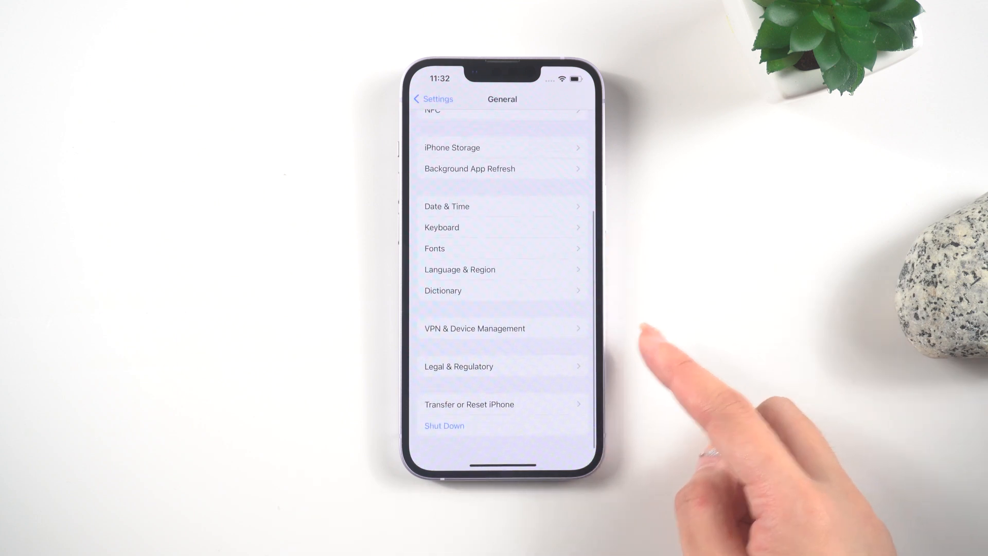
{"action": "left_click", "coordinate": [469, 404]}
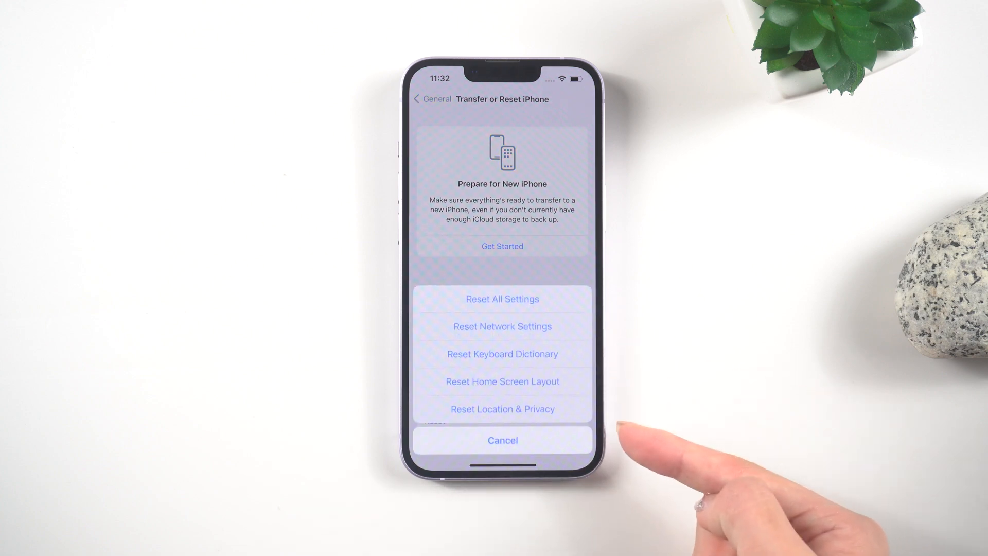
{"action": "left_click", "coordinate": [503, 440]}
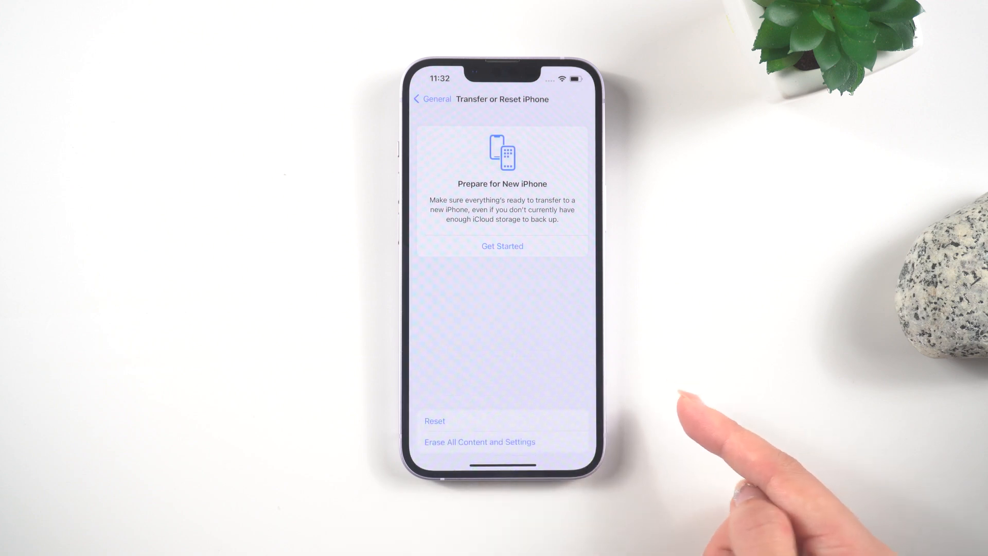
- Erase All Content and Settings, then set up manually without an Apple ID
{"action": "left_click", "coordinate": [479, 442]}
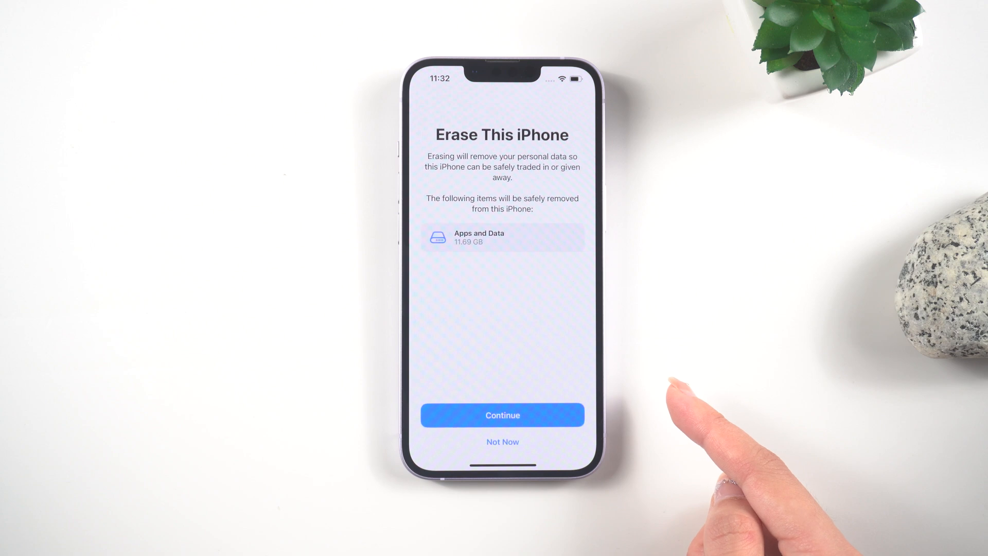
{"action": "left_click", "coordinate": [503, 416]}
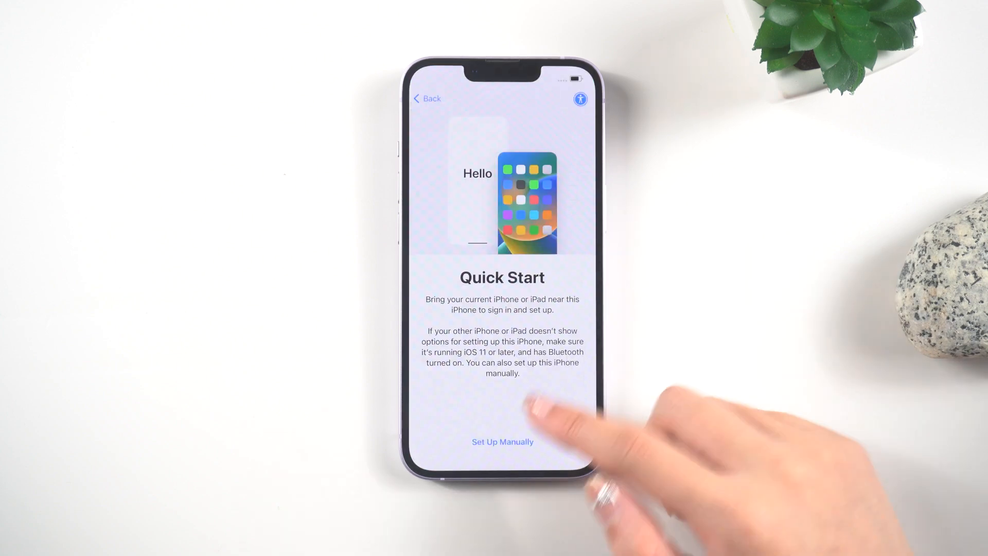
{"action": "left_click", "coordinate": [502, 442]}
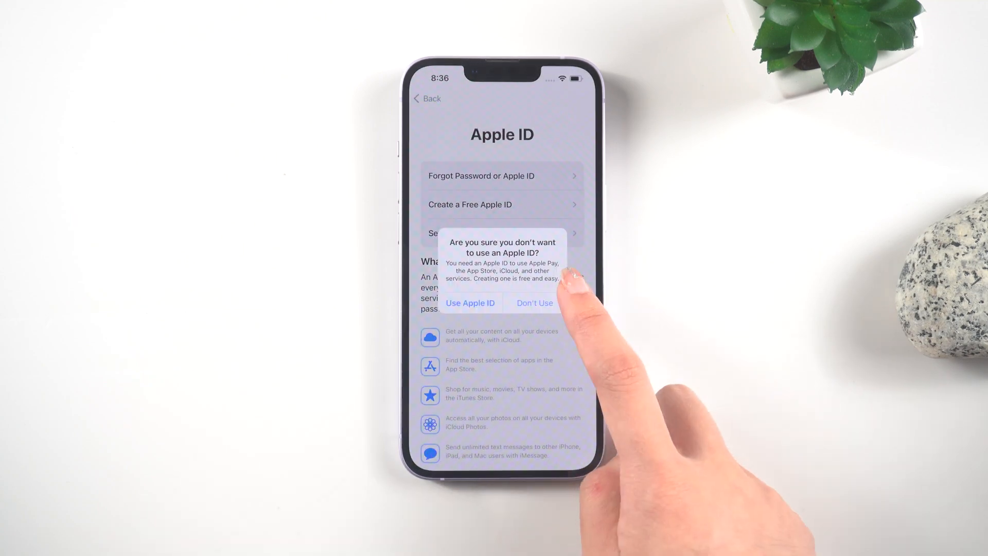
{"action": "left_click", "coordinate": [534, 303]}
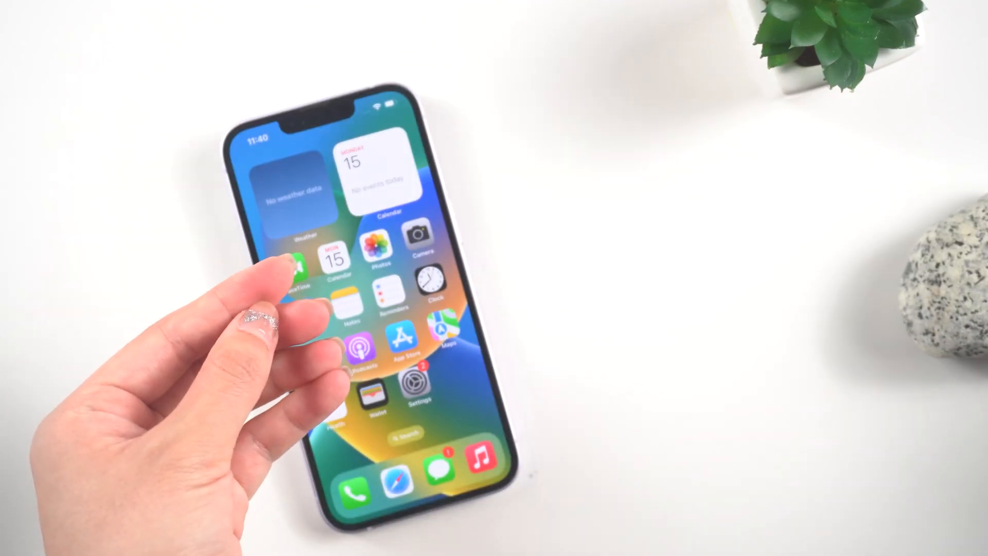
- Go to the ReiBoot product page and download ReiBoot for Windows
{"action": "left_click", "coordinate": [433, 280]}
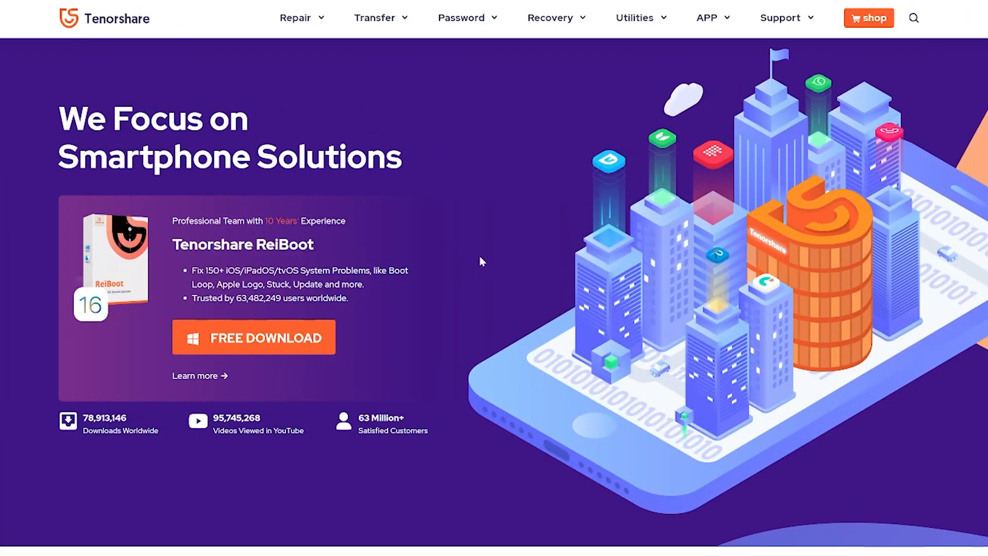
{"action": "mouse_move", "coordinate": [295, 17]}
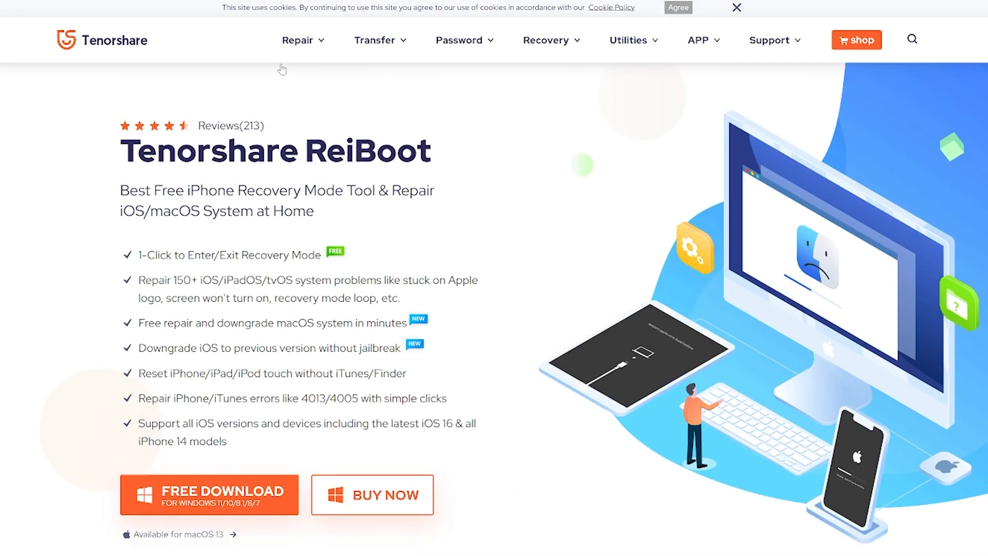
{"action": "scroll", "scroll_direction": "down", "scroll_amount": 3}
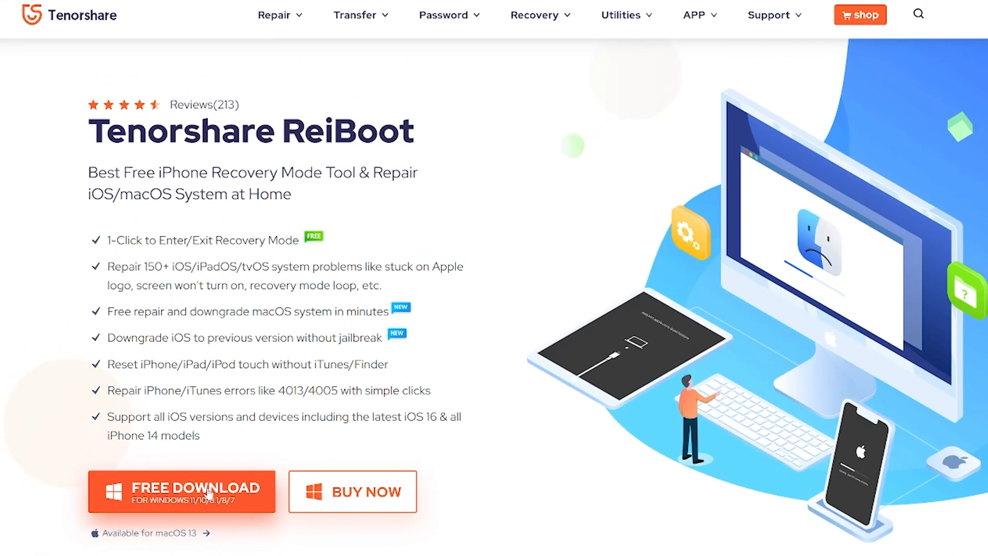
{"action": "left_click", "coordinate": [182, 491]}
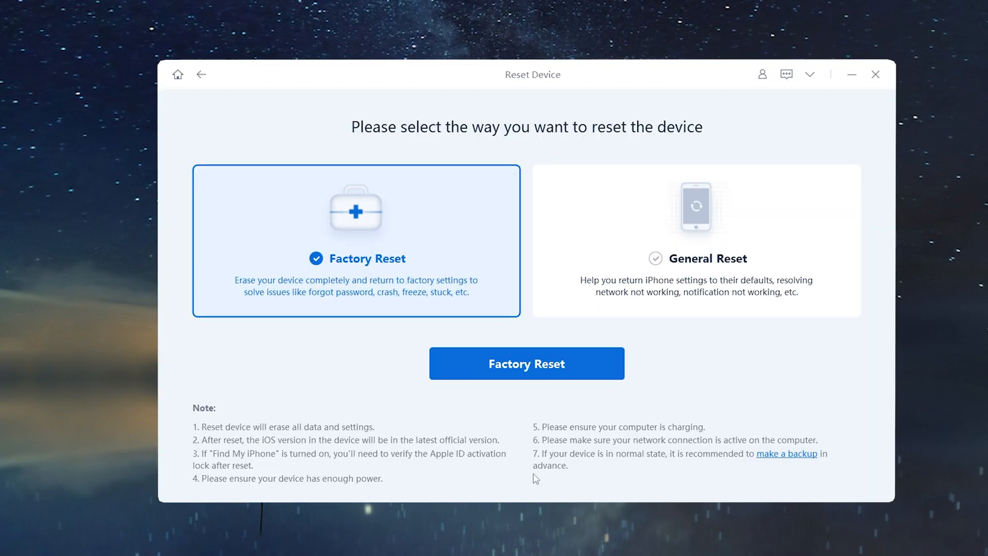
- Select Factory Reset in ReiBoot's Reset Device screen to reach firmware download
{"action": "left_click", "coordinate": [526, 363]}
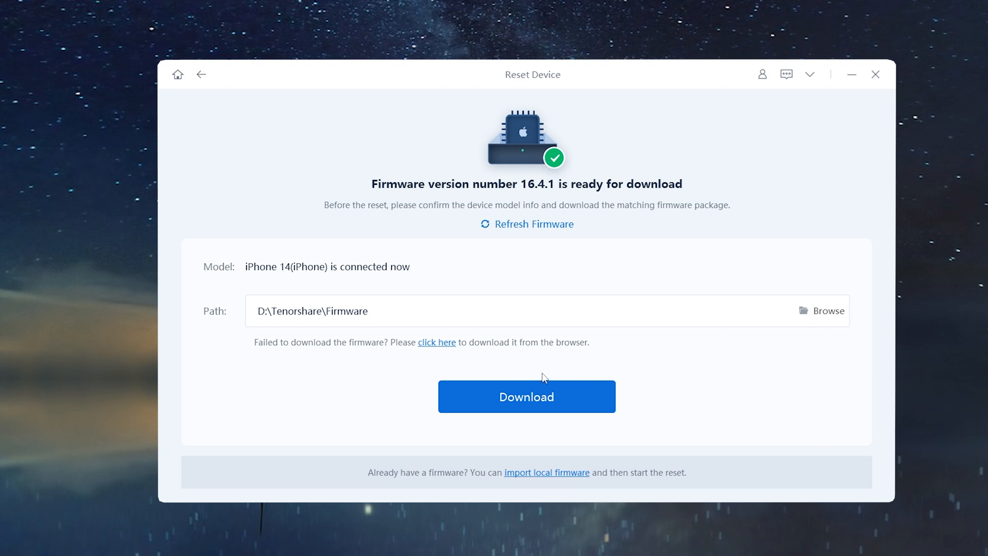
- Download firmware 16.4.1, start and confirm the iPhone 14 reset, then finish with Done
{"action": "left_click", "coordinate": [527, 396]}
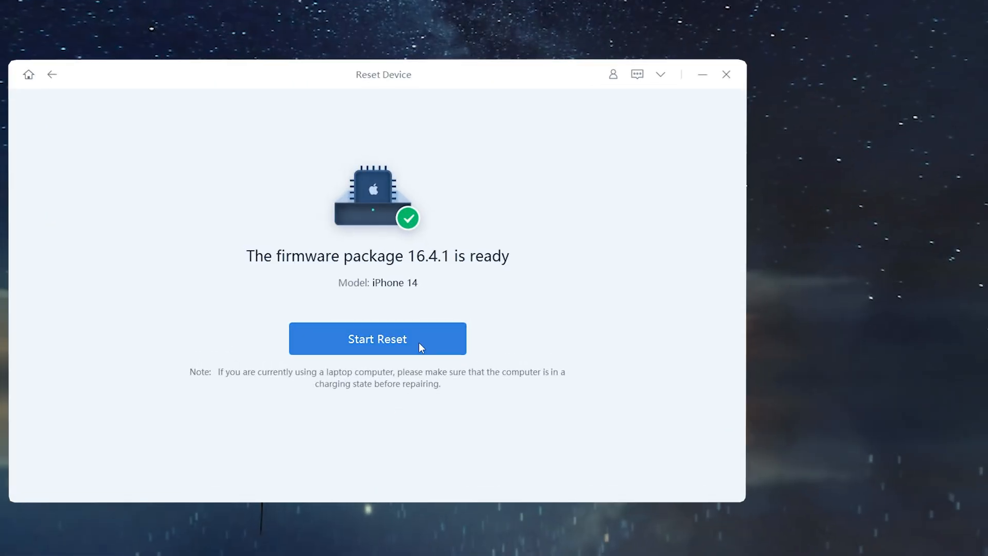
{"action": "left_click", "coordinate": [378, 339]}
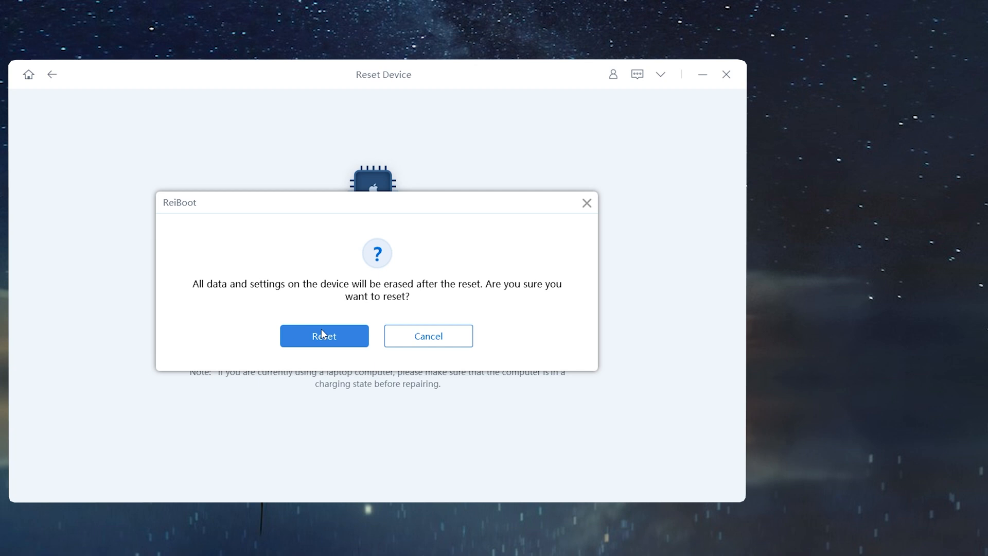
{"action": "left_click", "coordinate": [324, 335]}
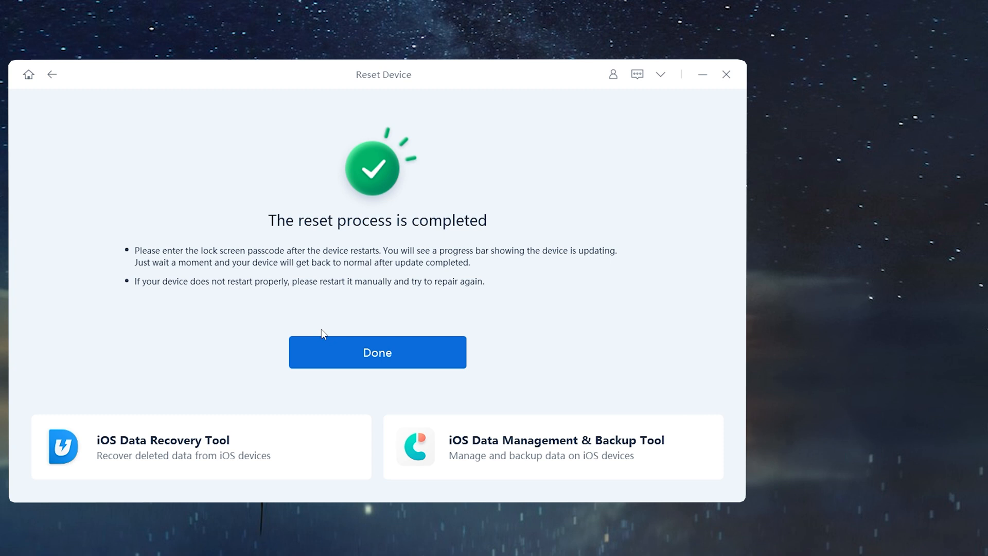
{"action": "left_click", "coordinate": [377, 352]}
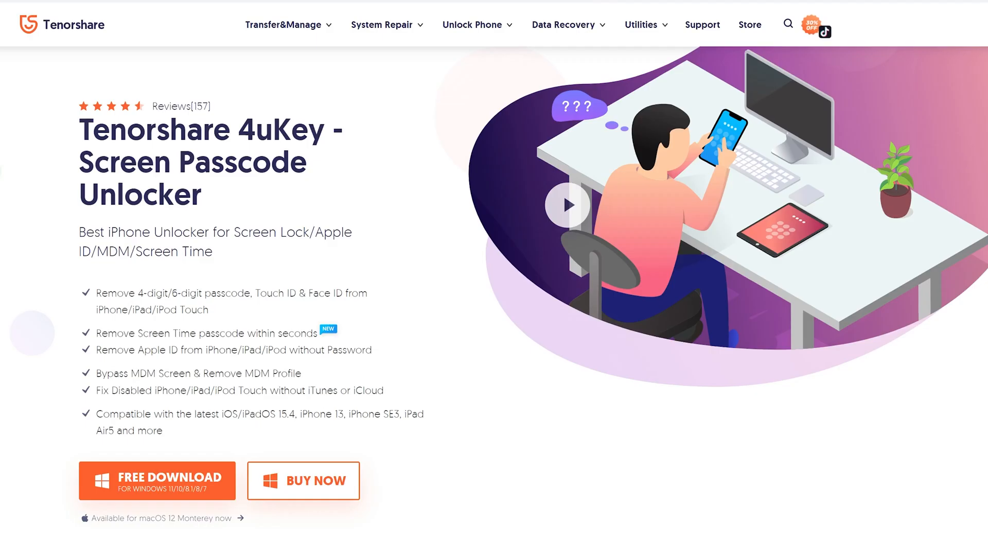
- Scroll through the 4uKey Screen Passcode Unlocker product page
{"action": "scroll", "scroll_direction": "down", "scroll_amount": 3}
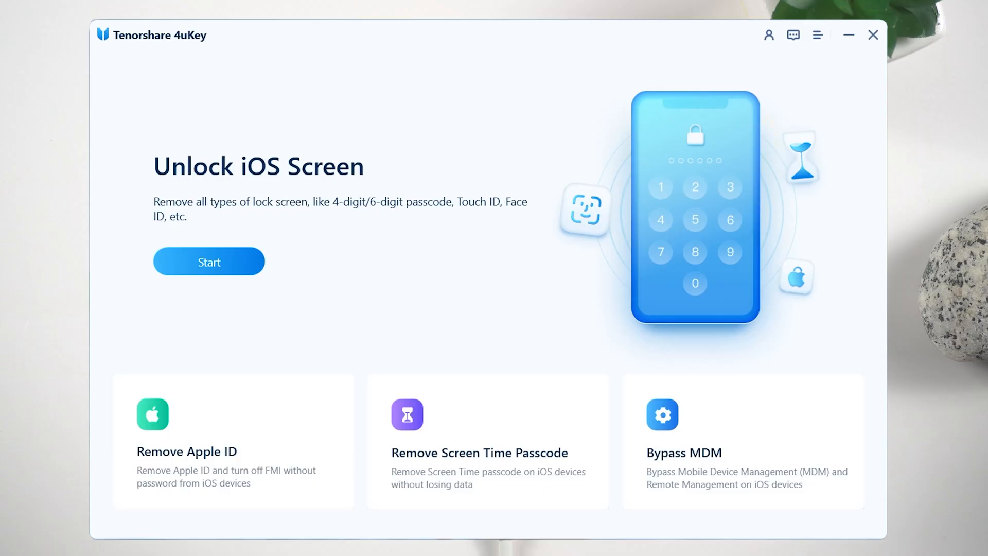
- Start Unlock iOS Screen in 4uKey and continue to device connection
{"action": "left_click", "coordinate": [209, 261]}
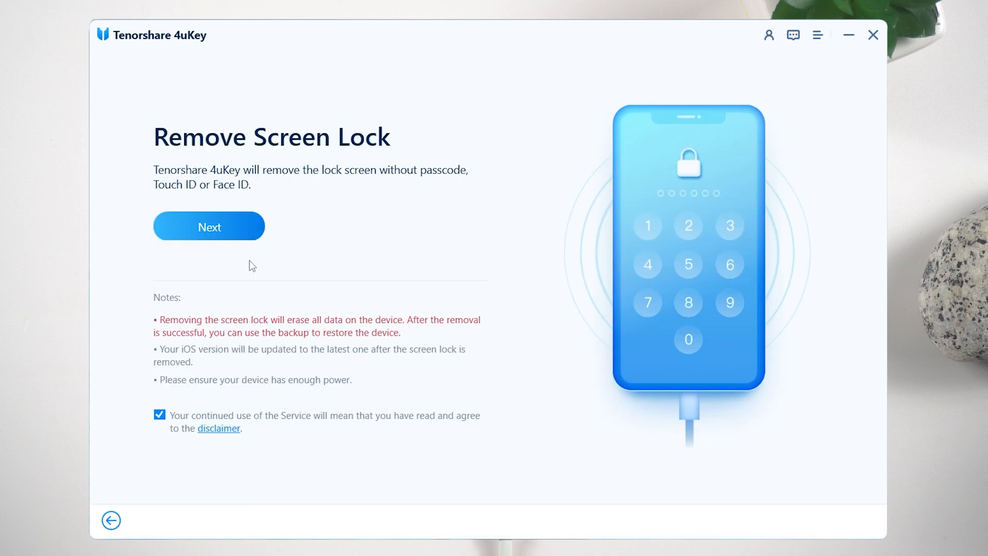
{"action": "left_click", "coordinate": [208, 226]}
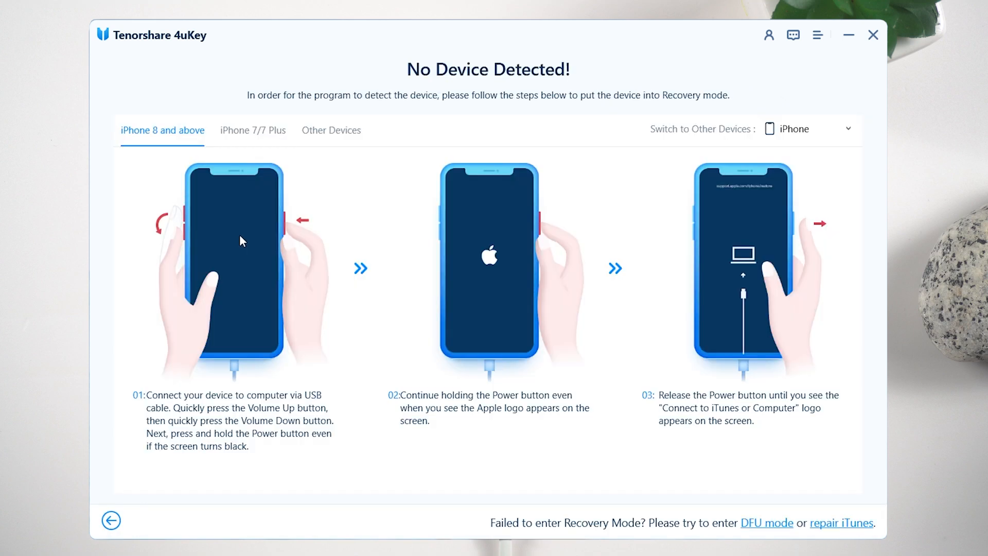
{"action": "mouse_move", "coordinate": [247, 147]}
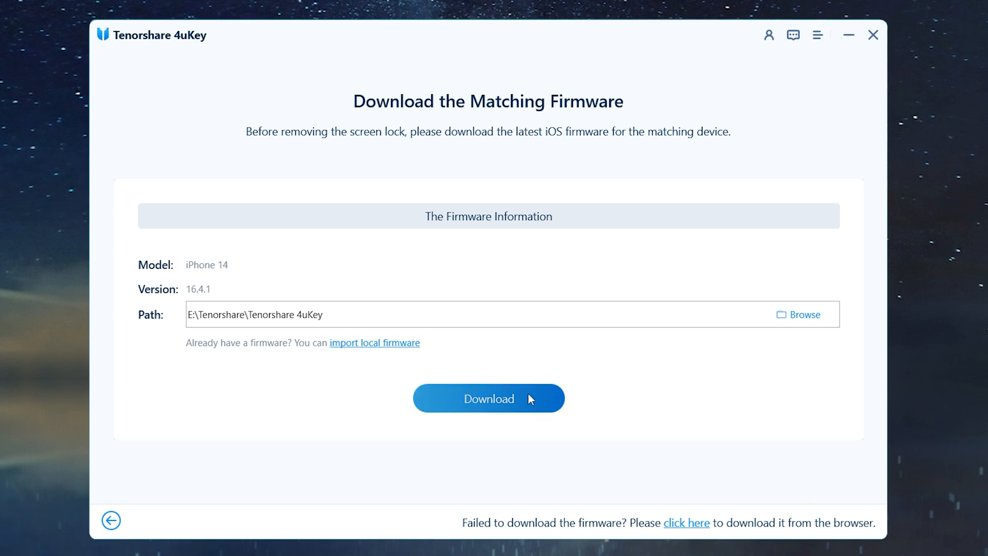
- Download the matching iOS 16.4.1 firmware for the iPhone 14
{"action": "left_click", "coordinate": [488, 398]}
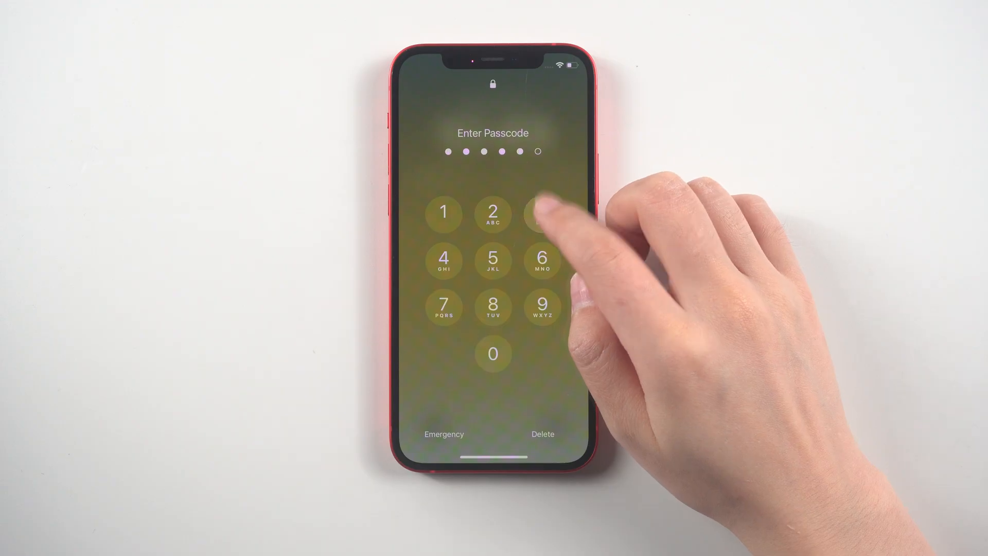
- Enter wrong passcode digits on the lock screen keypad
{"action": "left_click", "coordinate": [542, 214]}
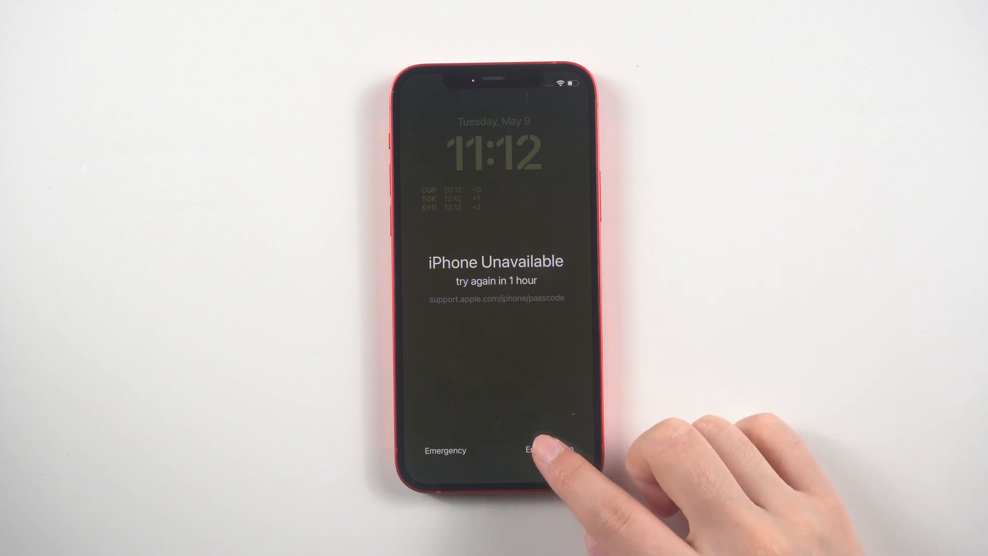
- Erase the locked iPhone from the lock screen and accept the suggested written and spoken languages
{"action": "left_click", "coordinate": [542, 451]}
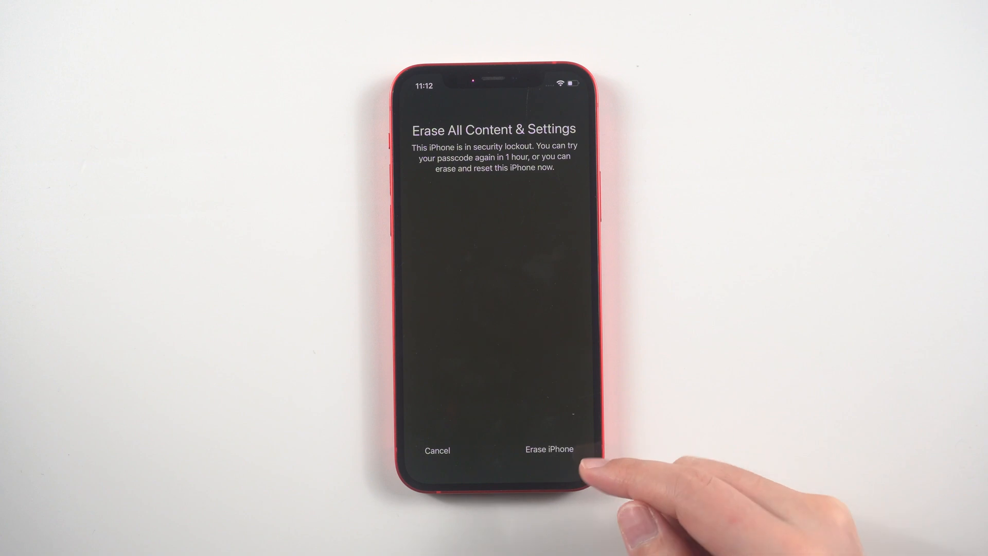
{"action": "left_click", "coordinate": [549, 450]}
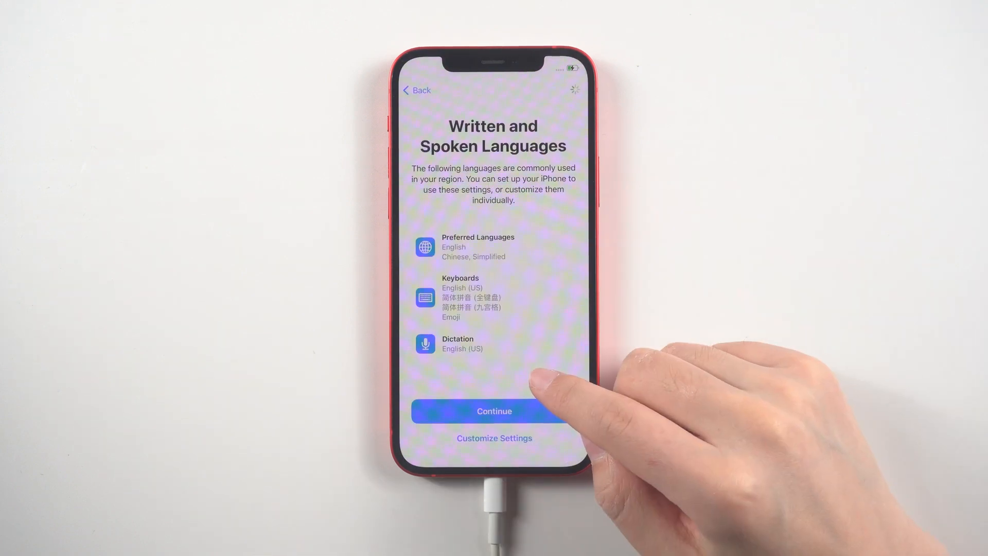
{"action": "left_click", "coordinate": [494, 411]}
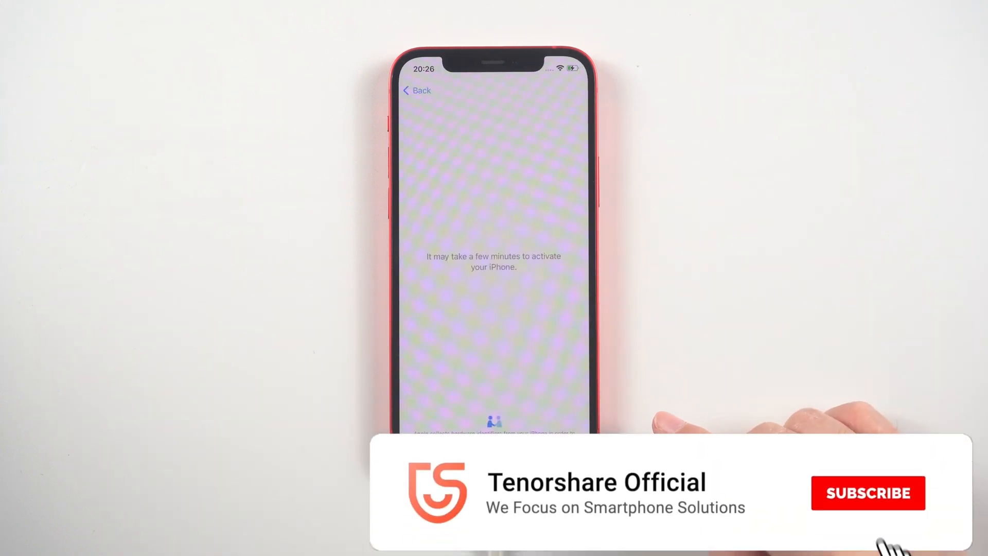
{"action": "left_click", "coordinate": [868, 493]}
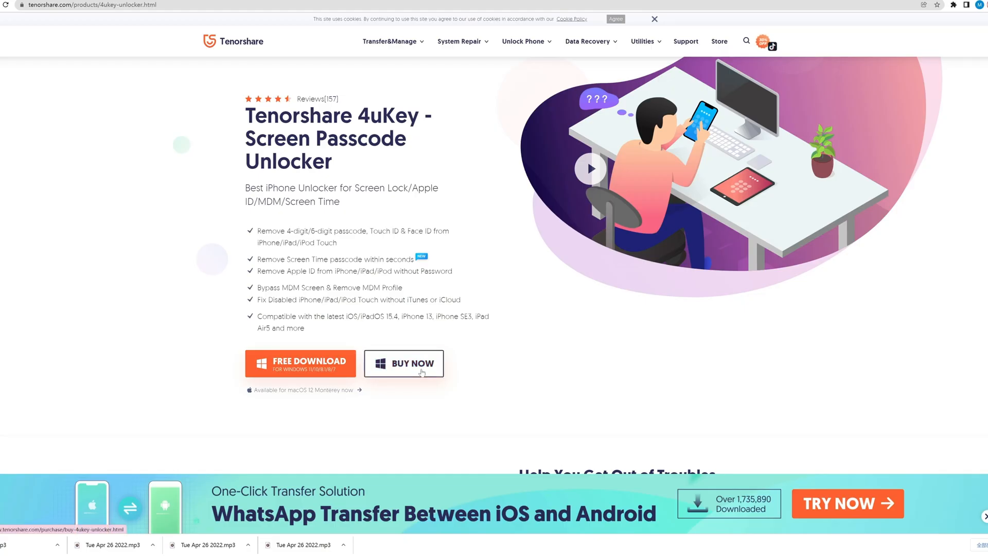
- Go to the ReiBoot Buy page and scroll to the 1 Month, 1 Year and Lifetime prices
{"action": "left_click", "coordinate": [403, 363]}
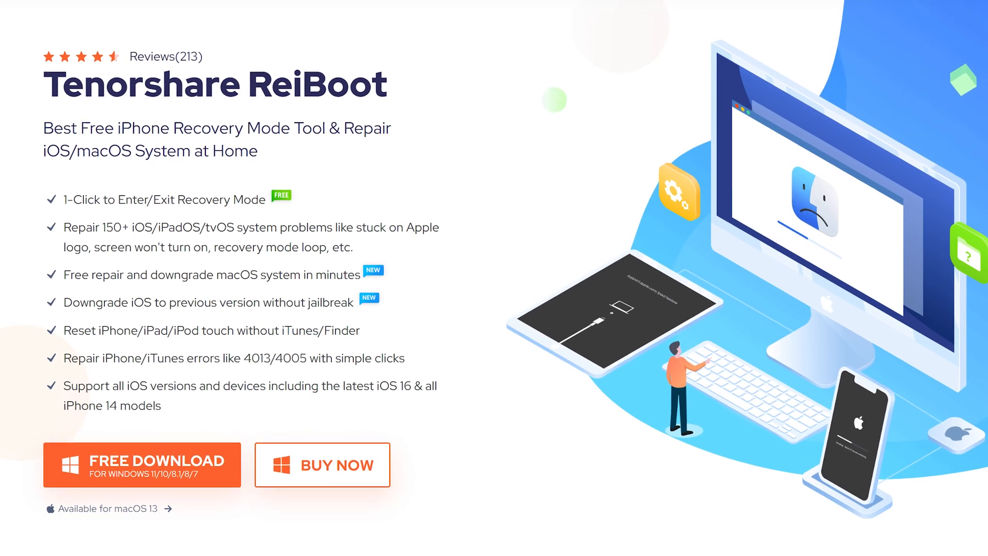
{"action": "left_click", "coordinate": [321, 464]}
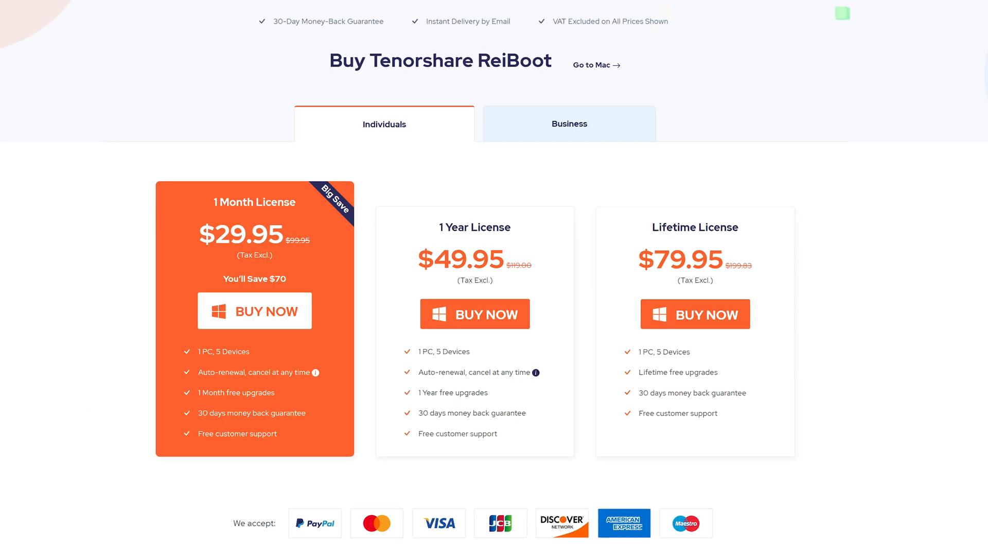
{"action": "scroll", "scroll_direction": "down", "scroll_amount": 3}
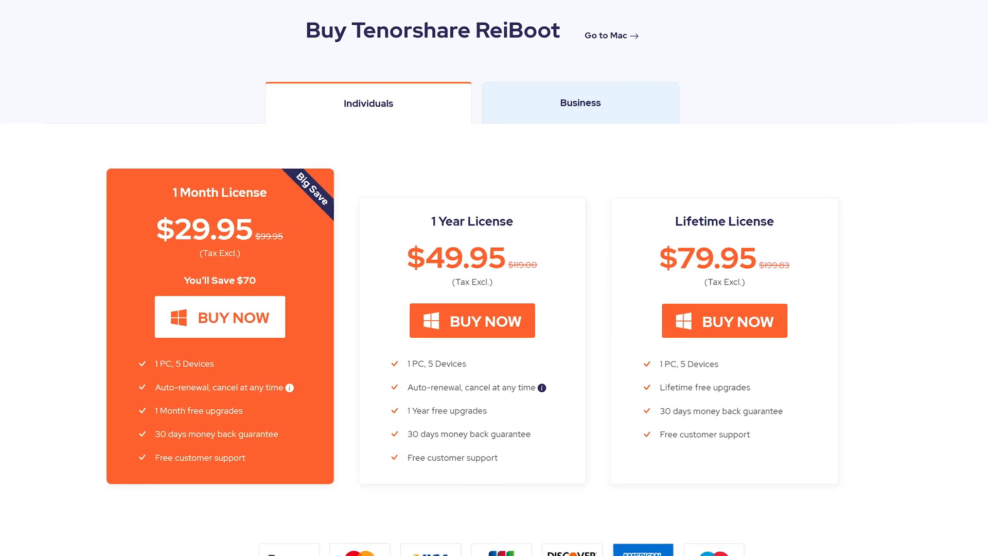